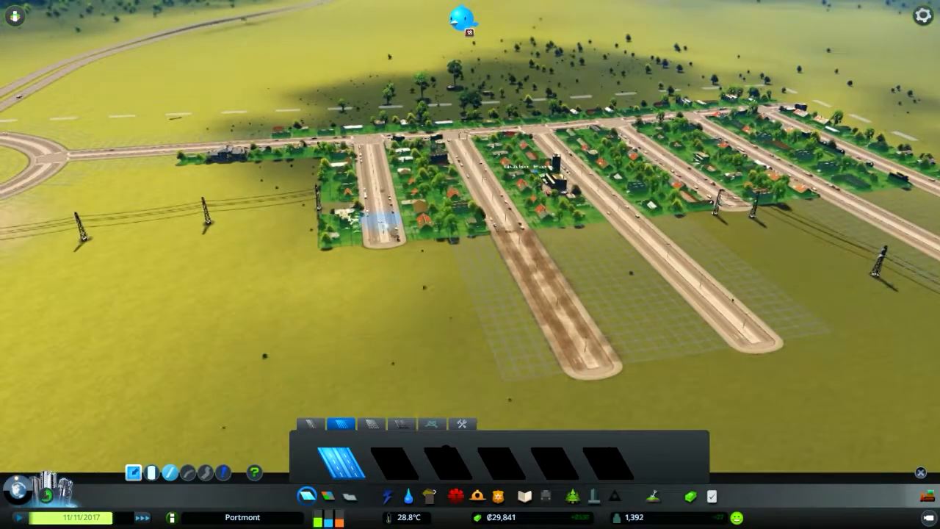
# Step: Lay another two-lane residential side road branching south off the main street
pyautogui.click(397, 380)
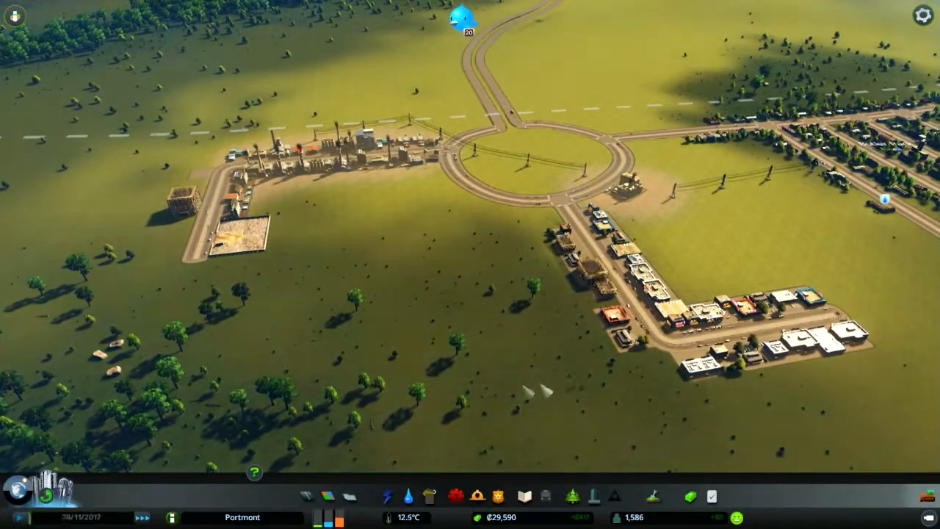
# Step: Bring up the Roads panel to build around the roundabout where a building is burning
pyautogui.click(407, 496)
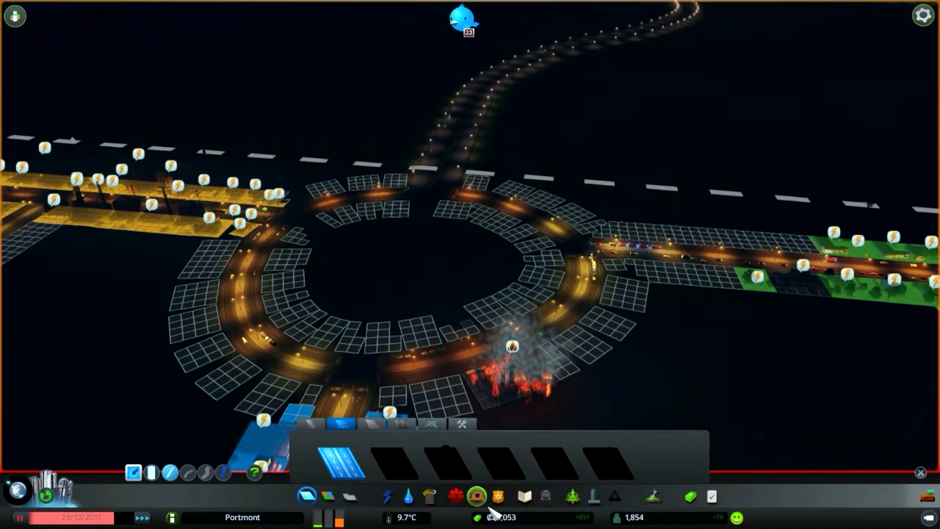
# Step: Show the Economy window on the Taxes tab with income versus expenses
pyautogui.click(476, 496)
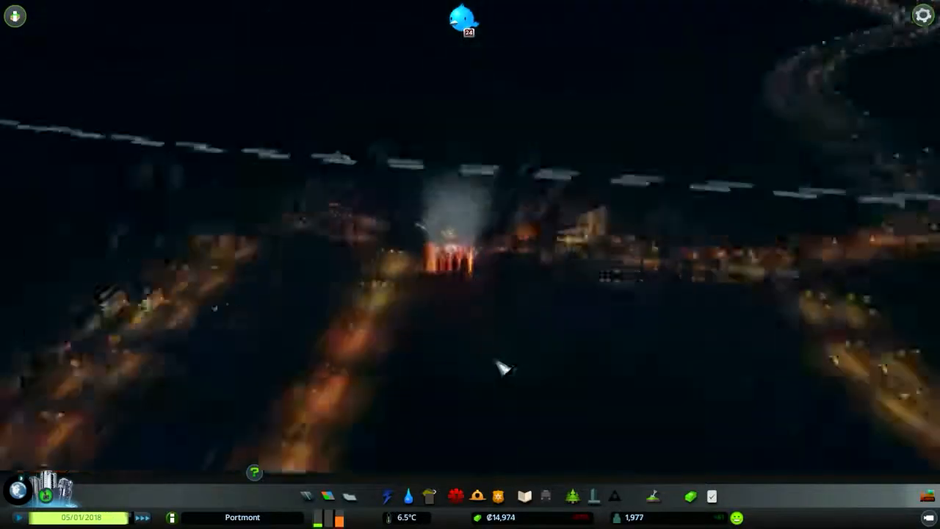
pyautogui.click(476, 497)
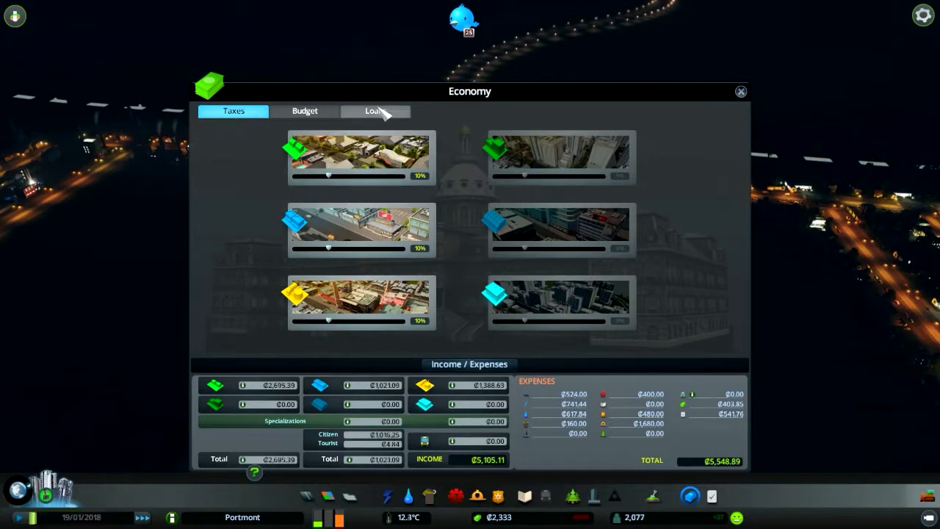
# Step: Review the three bank loan offers, then close the Economy window
pyautogui.click(377, 112)
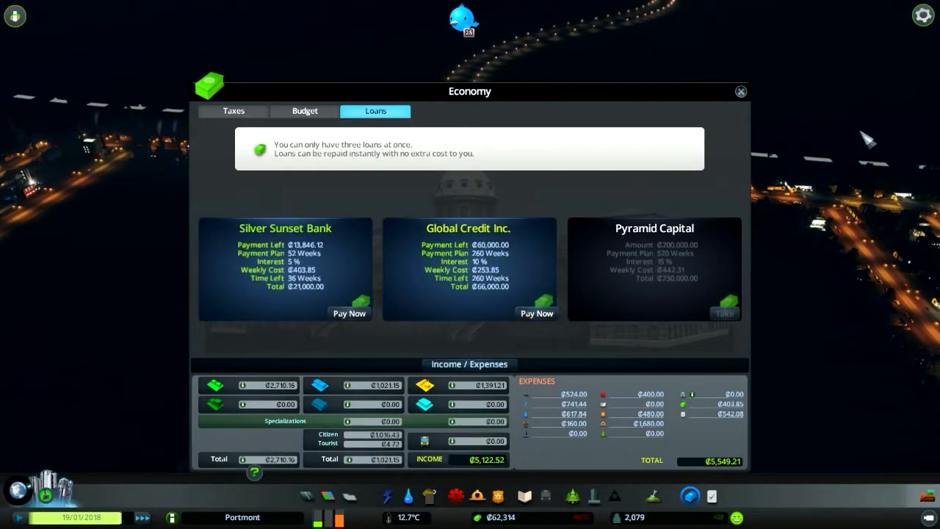
pyautogui.click(741, 91)
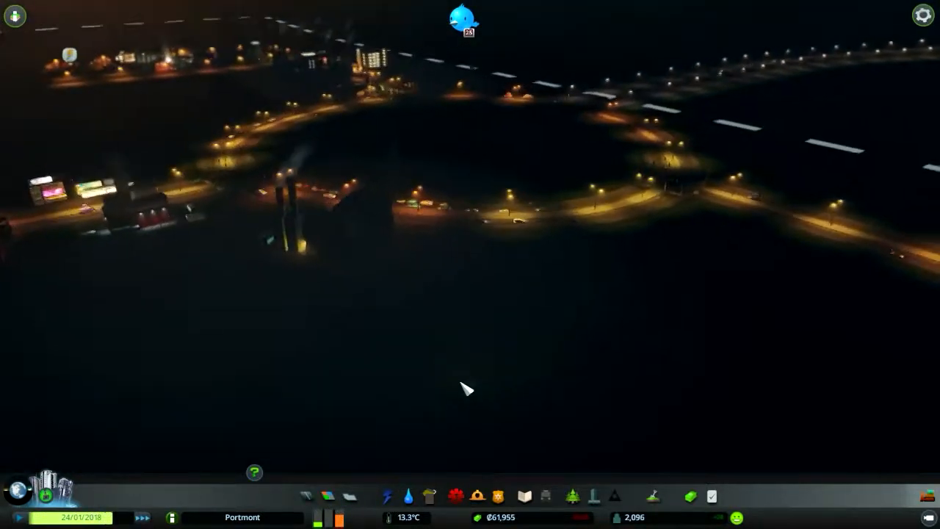
# Step: Place a new power plant beside the existing power buildings to cover the shortfall
pyautogui.click(386, 496)
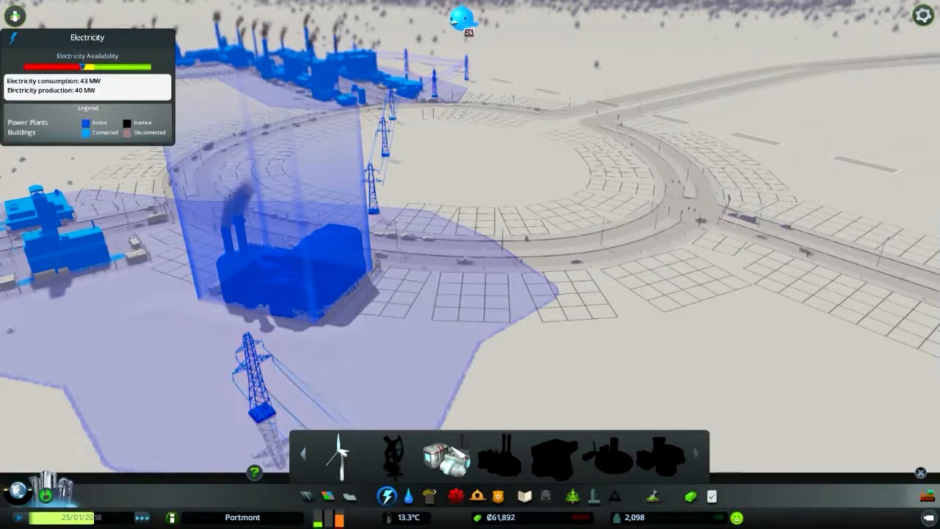
pyautogui.click(446, 457)
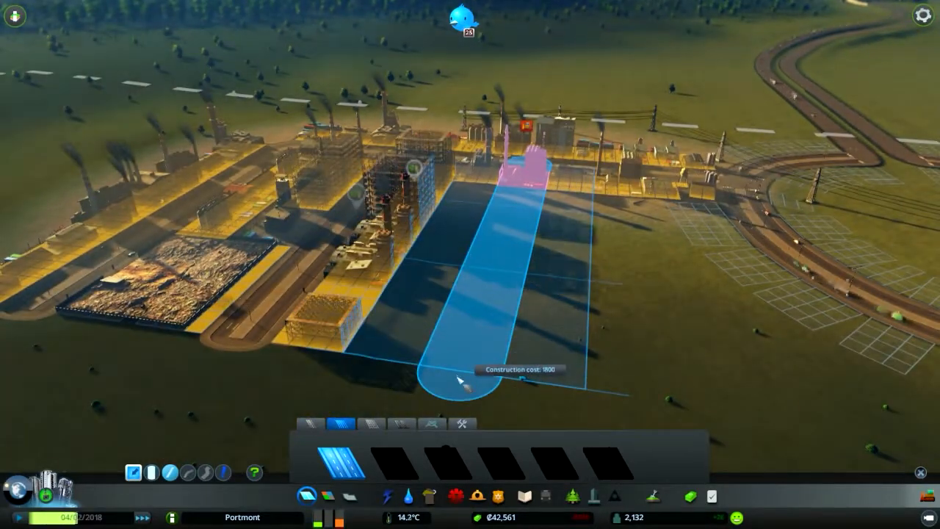
# Step: Build a road into the industrial district and zone the land along it for industry
pyautogui.click(459, 382)
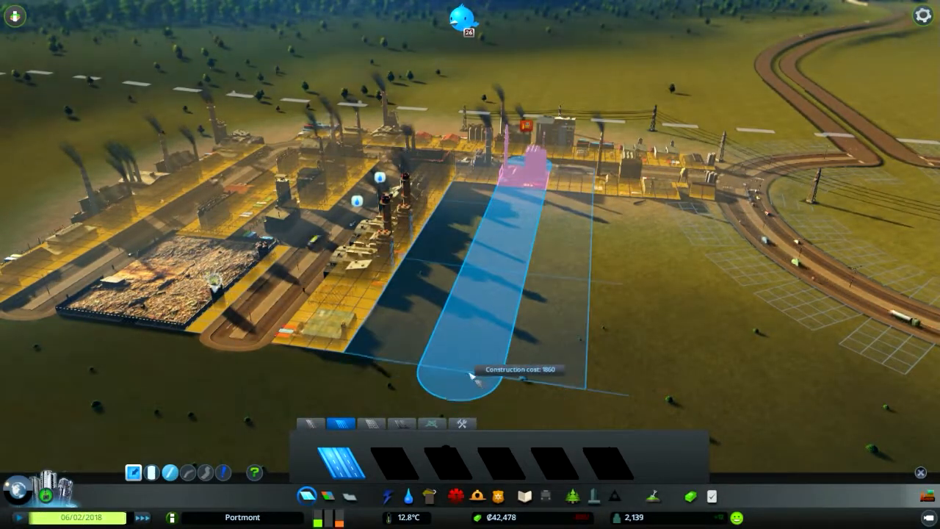
pyautogui.click(470, 374)
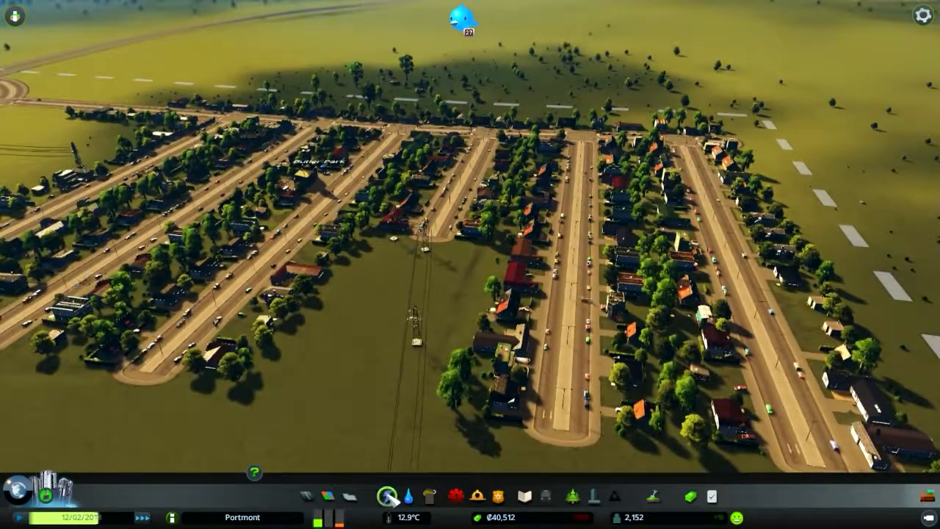
pyautogui.click(388, 495)
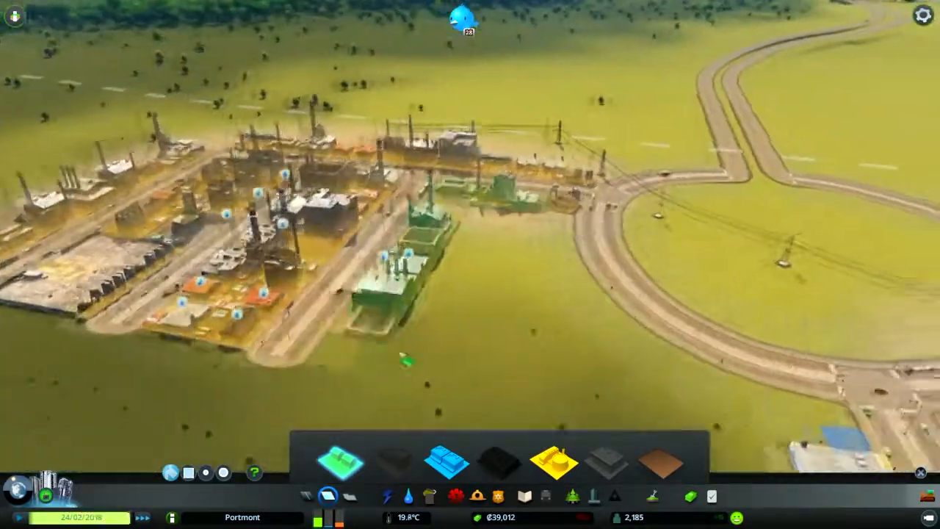
pyautogui.click(409, 497)
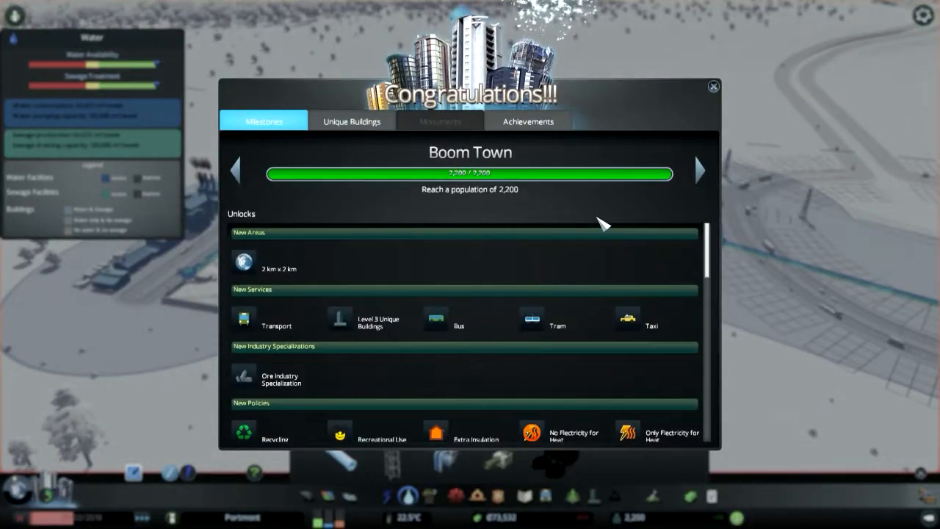
pyautogui.moveTo(620, 276)
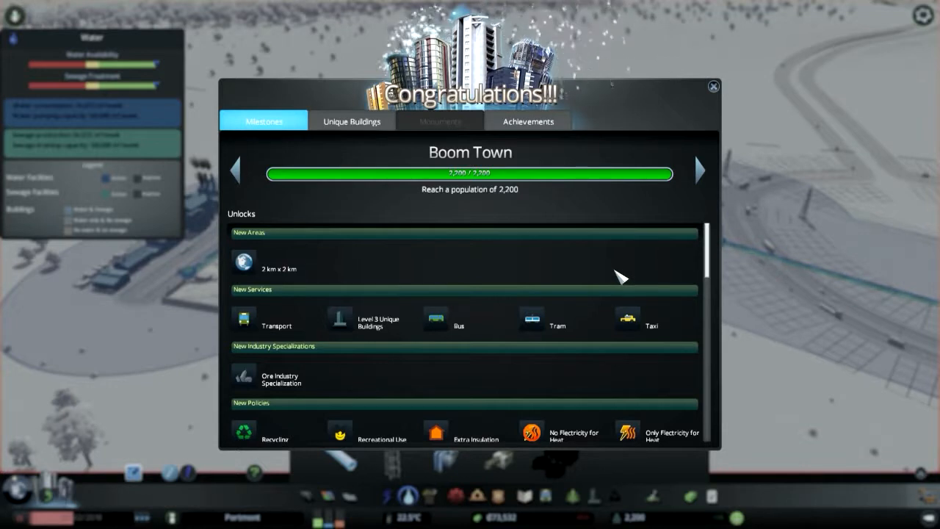
pyautogui.moveTo(301, 277)
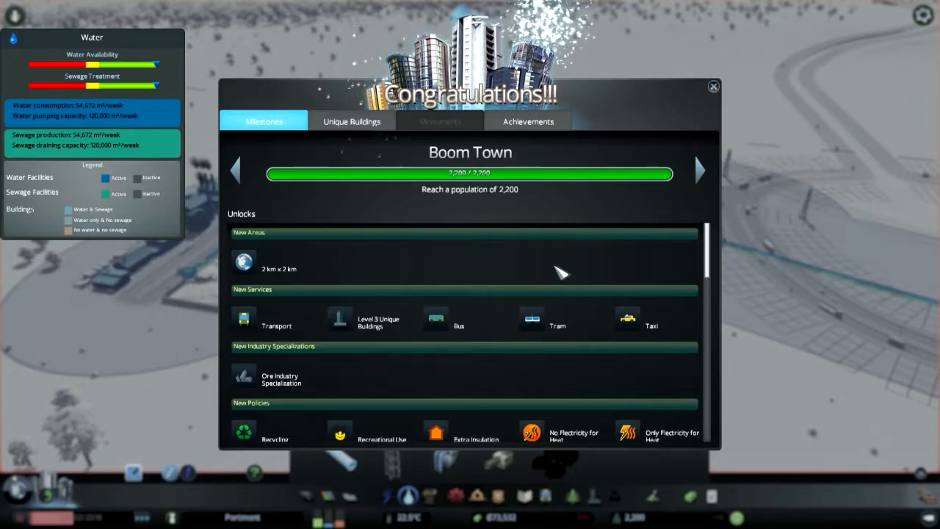
# Step: Scroll the Boom Town unlocks down to New Buildings, then dismiss the milestone popup
pyautogui.scroll(-3)
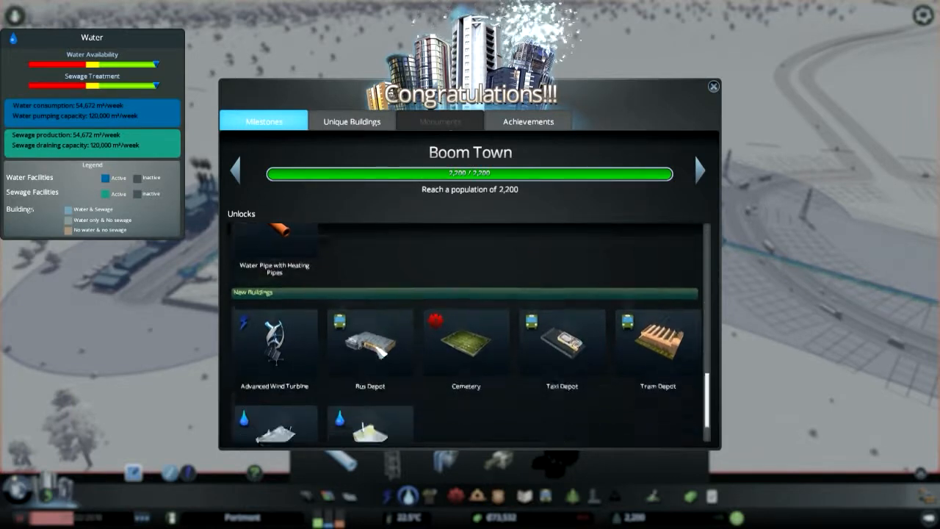
pyautogui.scroll(-3)
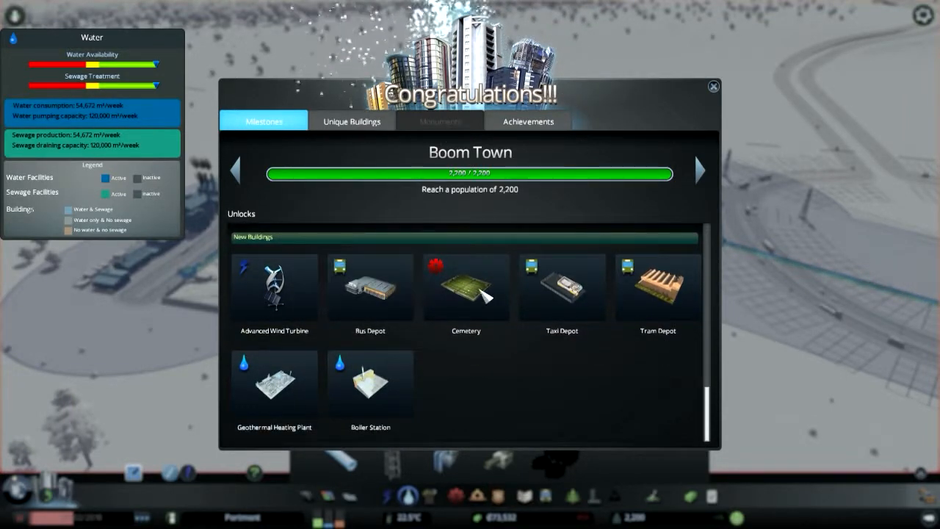
pyautogui.moveTo(466, 286)
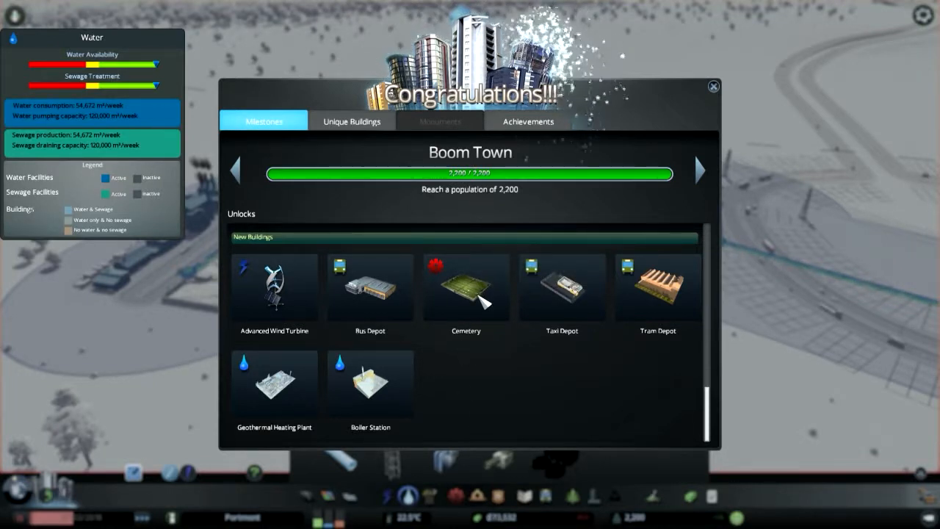
pyautogui.moveTo(466, 287)
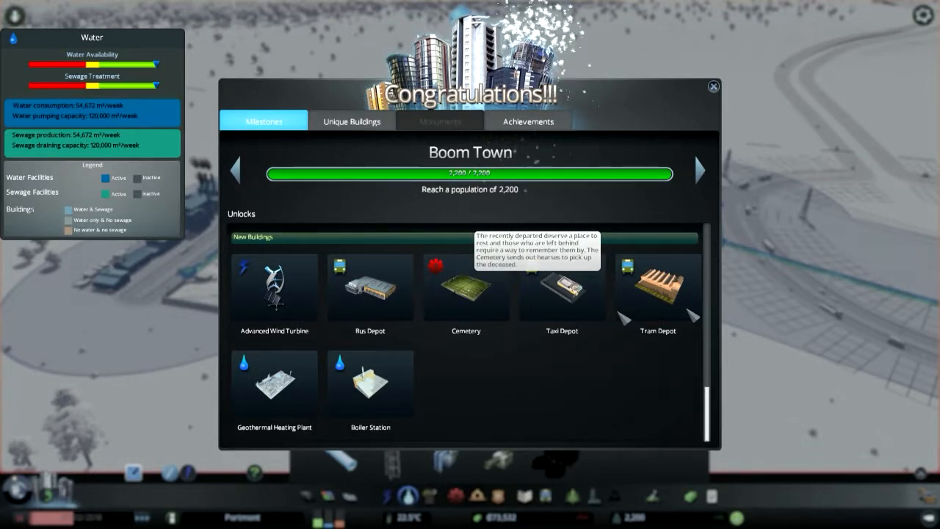
pyautogui.click(712, 85)
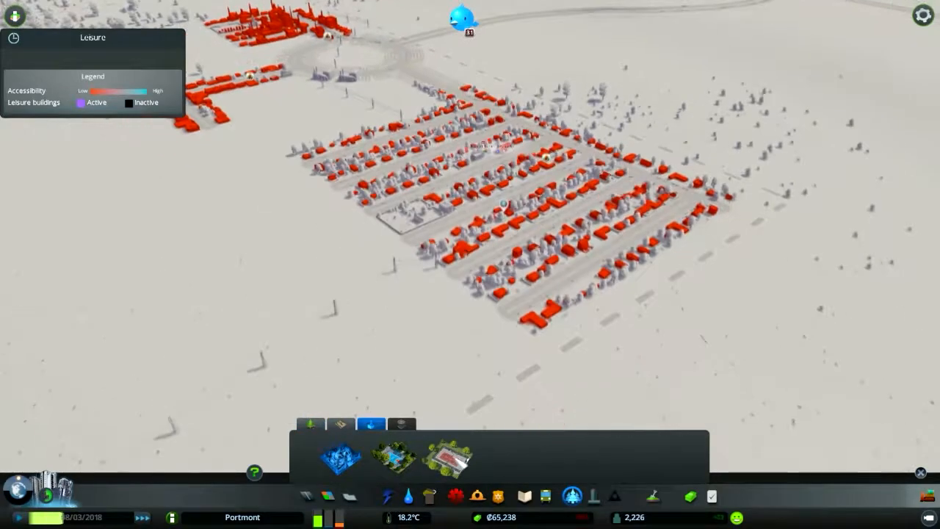
# Step: Choose a park to place near the housing poorly served for leisure
pyautogui.click(446, 459)
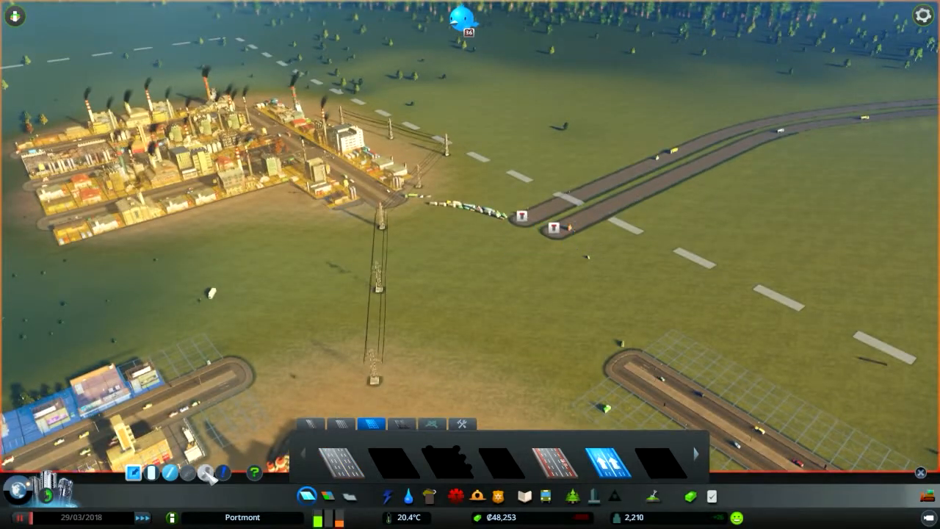
# Step: Draw a curved two-lane road from the highway off-ramp running south toward town
pyautogui.click(555, 213)
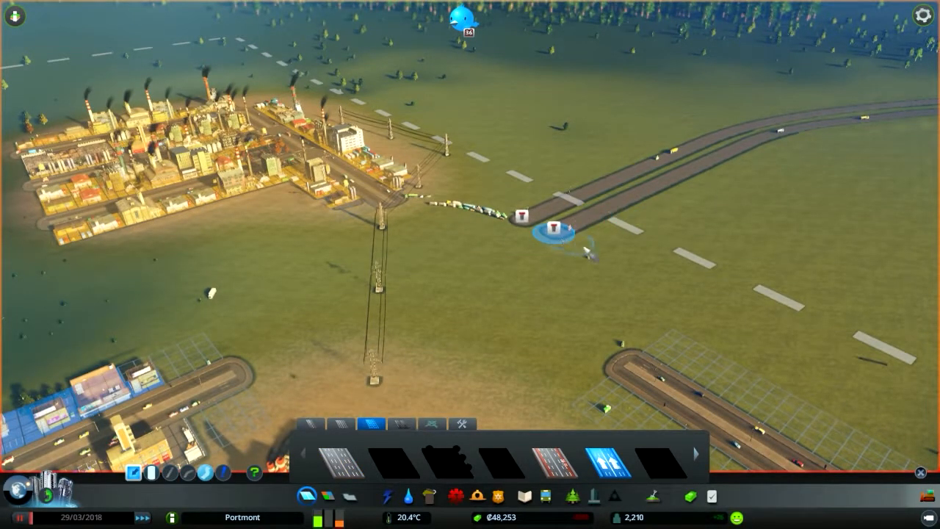
pyautogui.moveTo(556, 232); pyautogui.dragTo(620, 350)
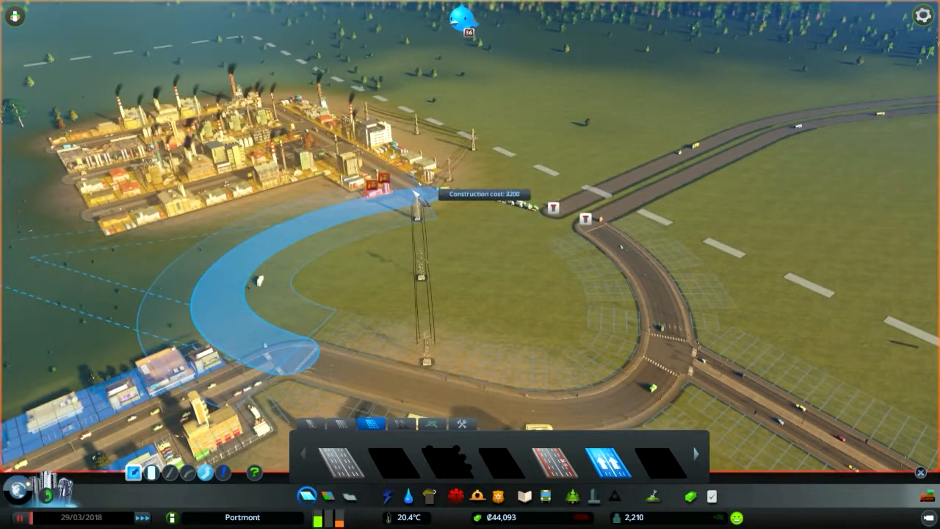
# Step: Complete the loop road joining the highway exit to the industrial streets and southern road
pyautogui.click(414, 194)
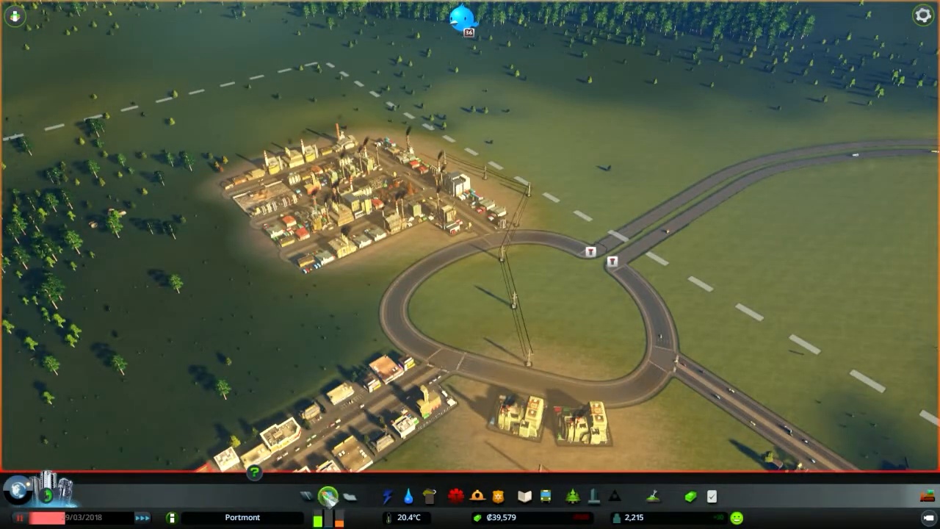
pyautogui.click(327, 494)
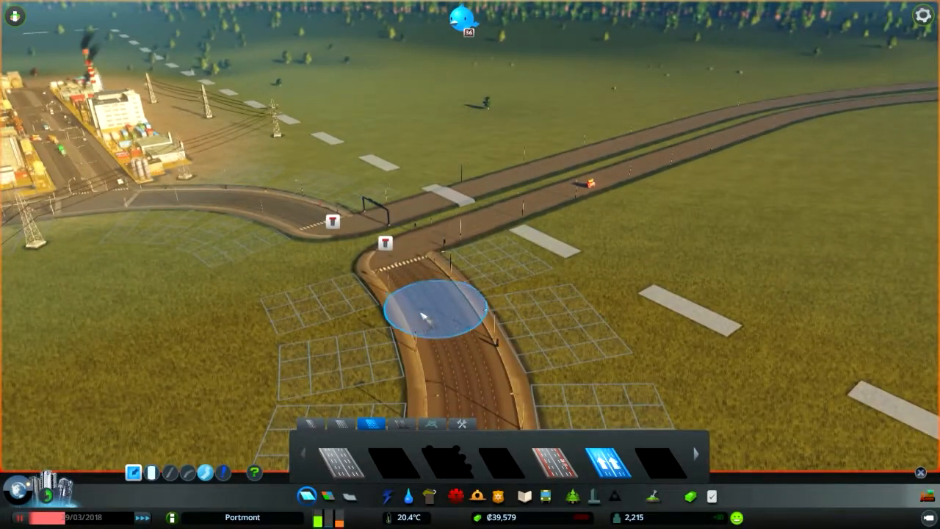
pyautogui.moveTo(331, 223)
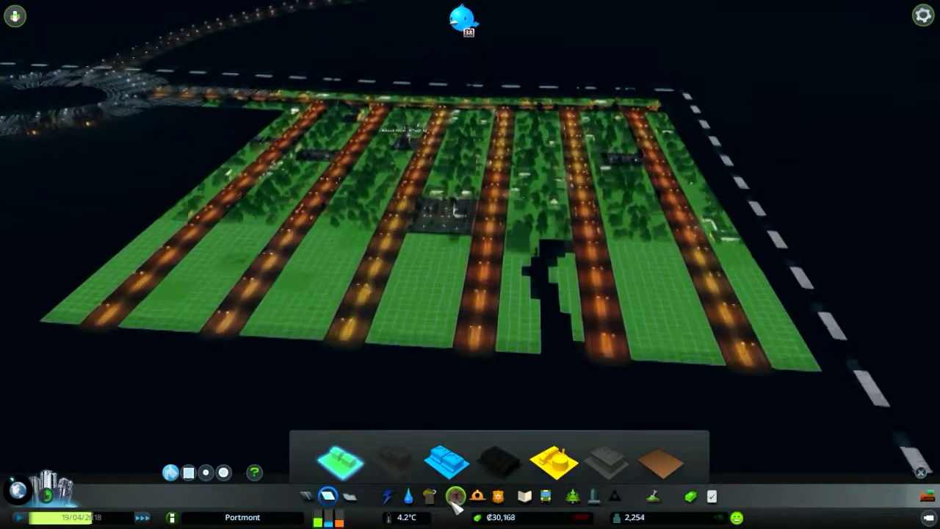
# Step: Paint low-density residential zoning along the new grid of parallel streets
pyautogui.click(457, 496)
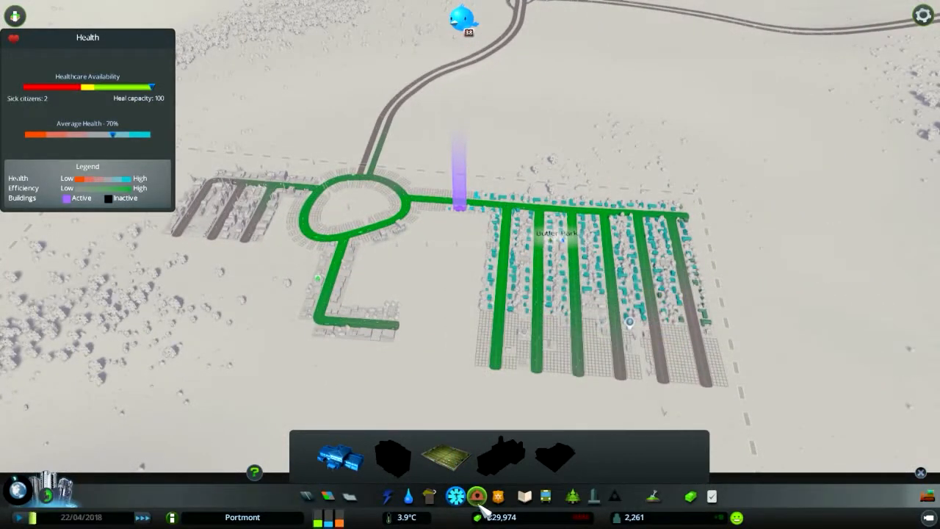
# Step: View fire safety coverage with the fire station menu, then bring up the Economy window on its Loans tab
pyautogui.click(456, 496)
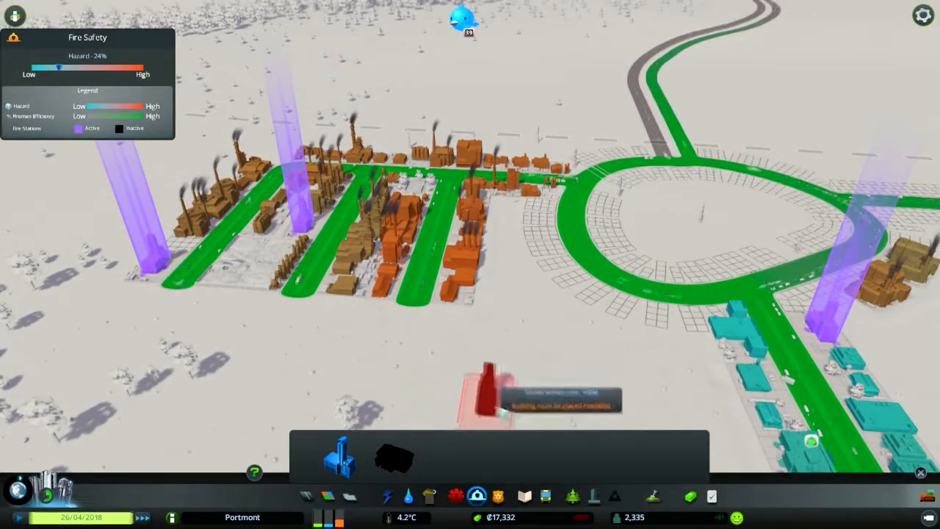
pyautogui.click(476, 497)
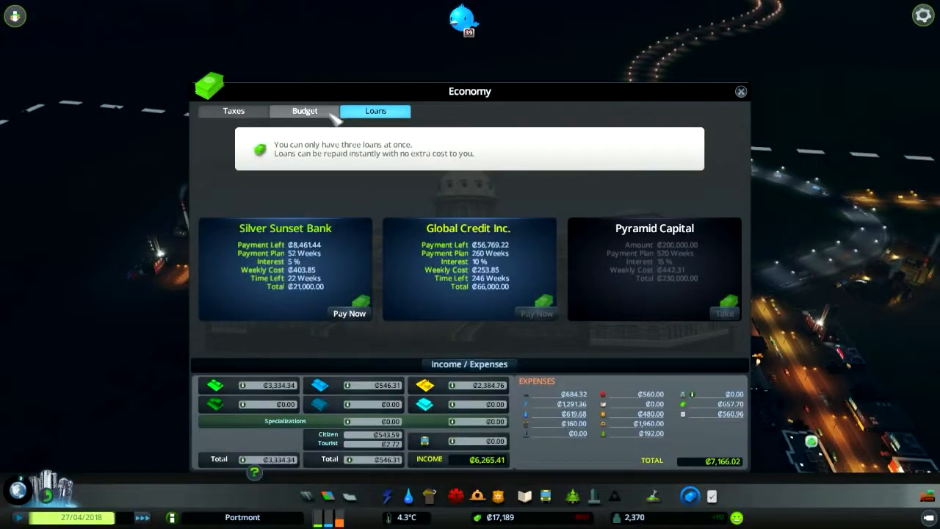
# Step: Check the Fire Department budget slider, close Economy, and show the fire safety coverage map
pyautogui.click(304, 112)
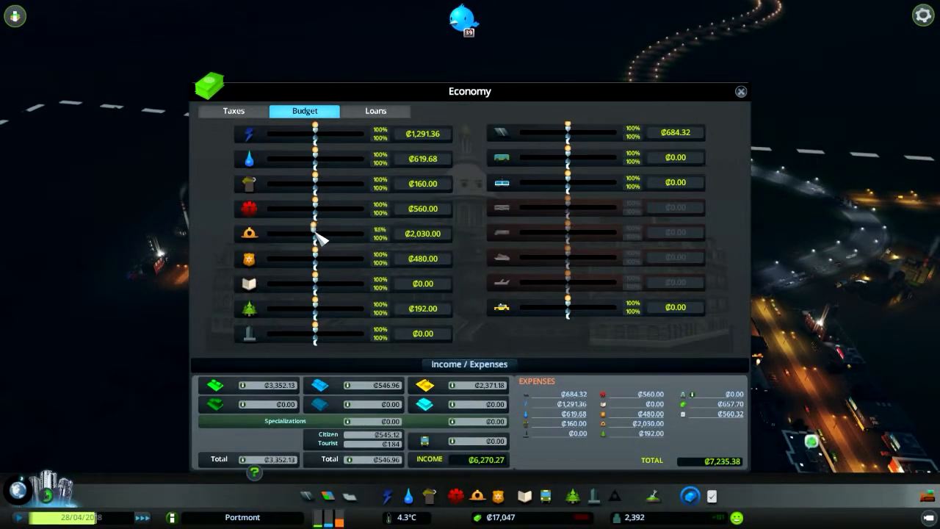
pyautogui.moveTo(326, 242)
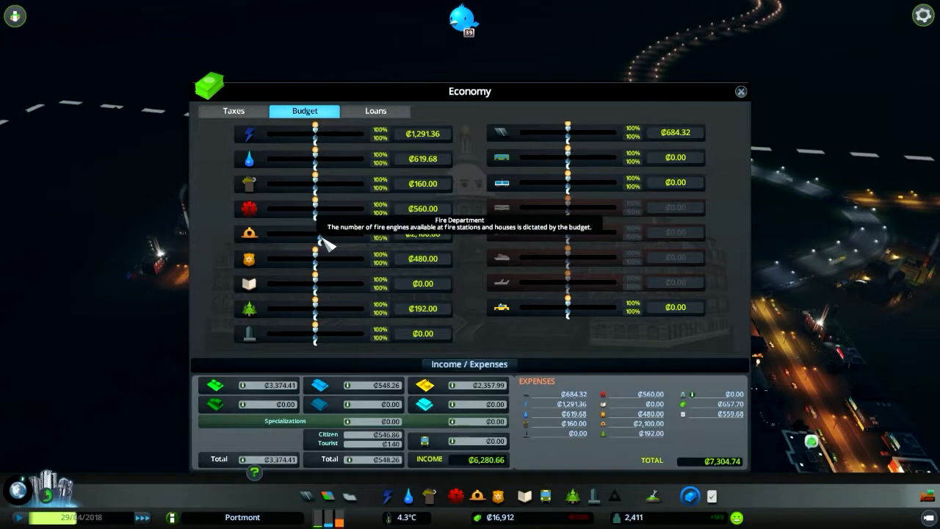
pyautogui.click(740, 91)
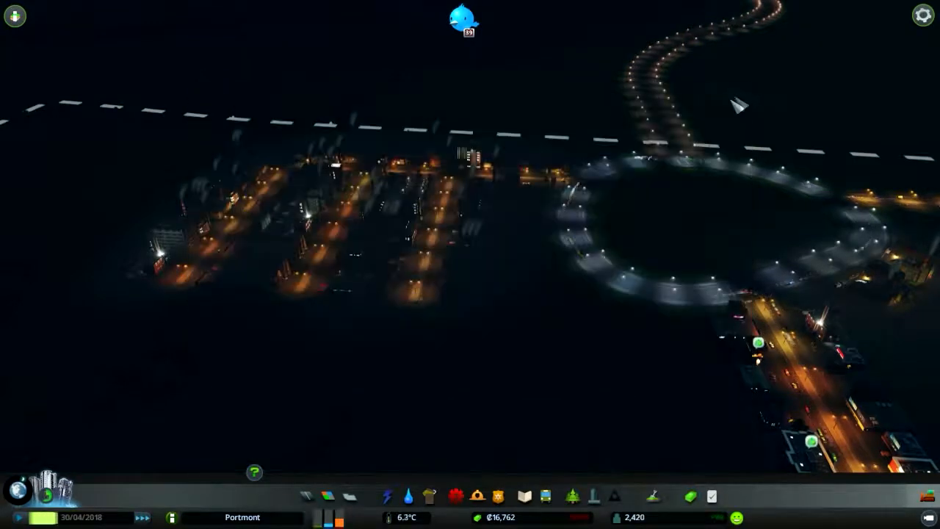
pyautogui.click(455, 497)
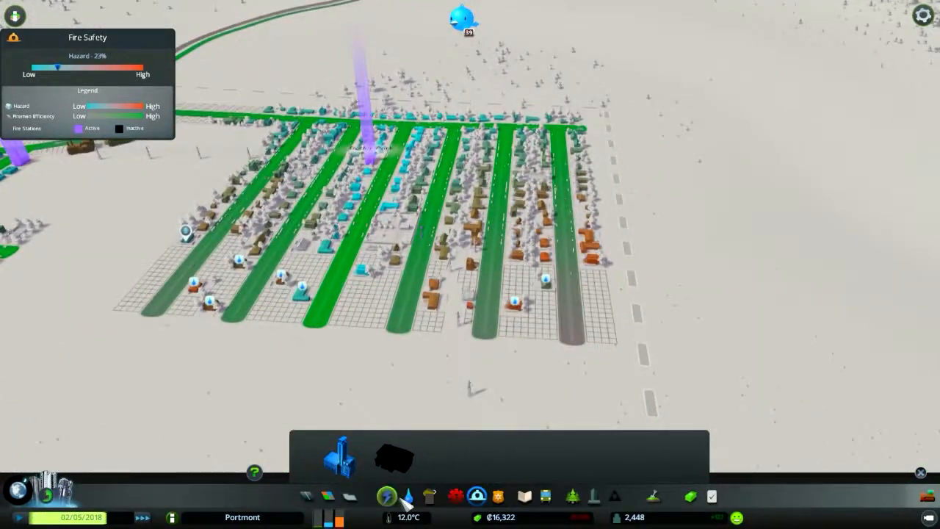
# Step: Lay water pipes under the newer streets of the residential grid
pyautogui.click(388, 496)
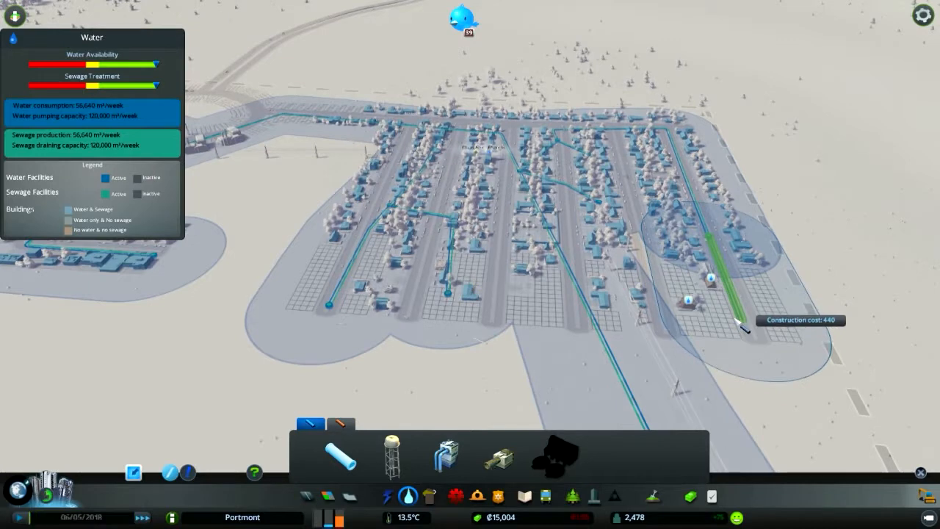
pyautogui.click(738, 321)
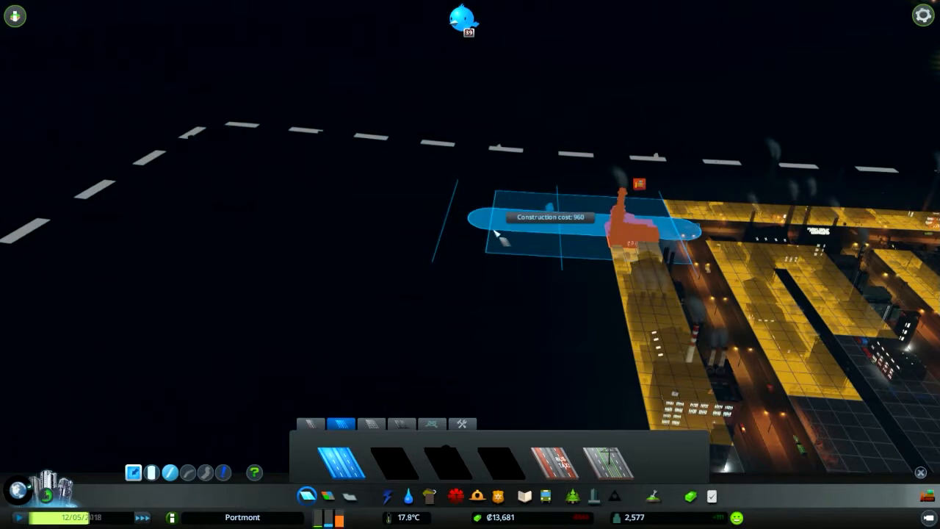
# Step: Draw two new road segments beside the yellow industrial zone to open land for industry
pyautogui.click(499, 233)
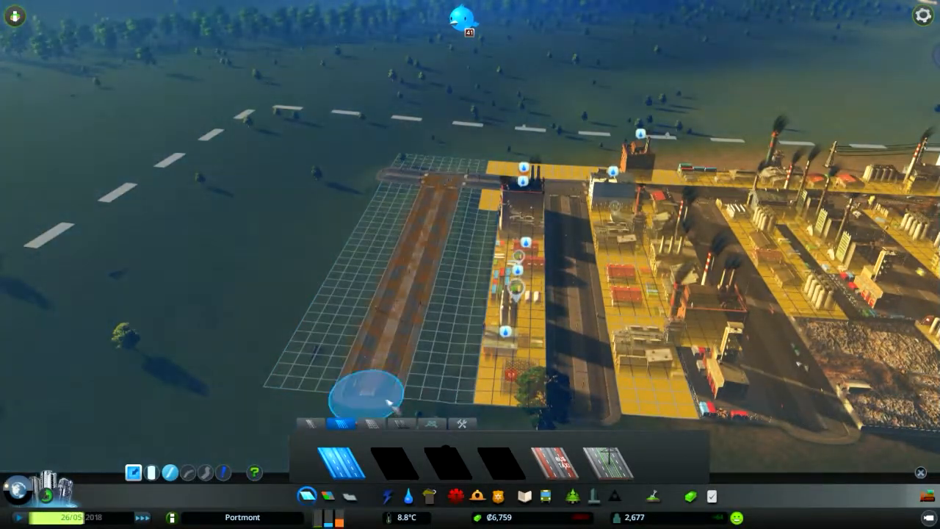
pyautogui.click(409, 497)
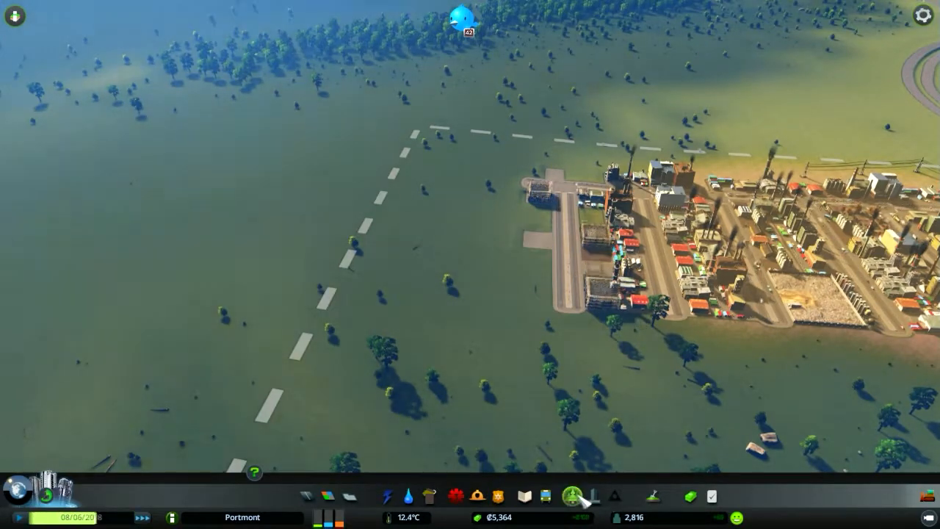
# Step: Bring up the Parks & Plazas list with the Leisure coverage view over the housing grid
pyautogui.click(571, 496)
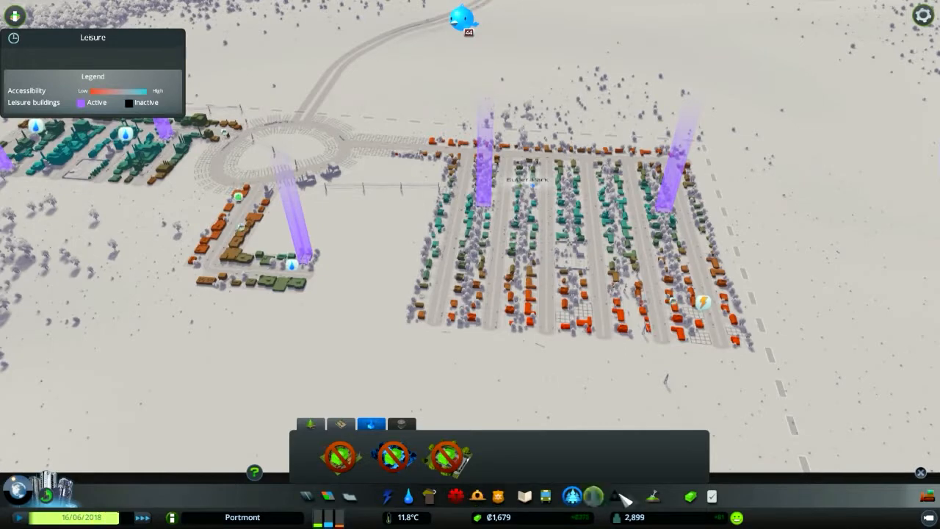
# Step: Review the tax rates in Economy, then toggle the Electricity coverage view on and off
pyautogui.click(689, 496)
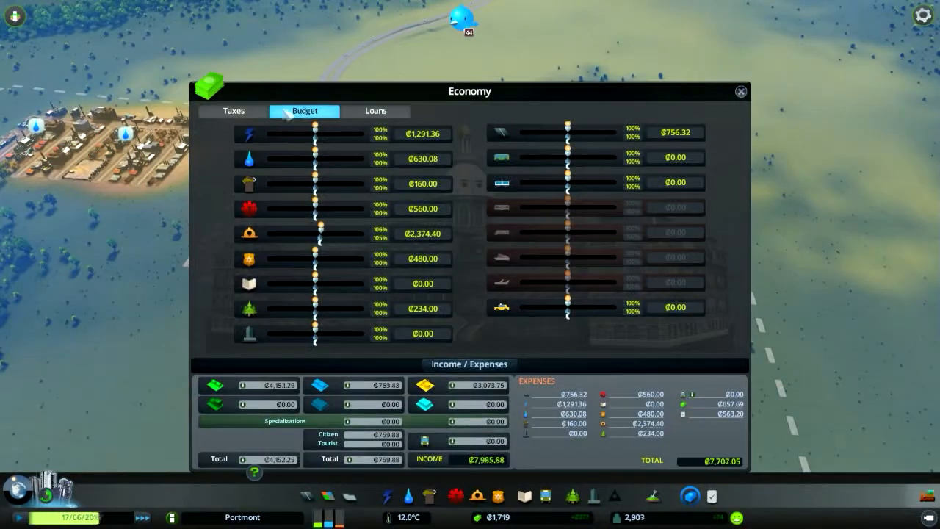
pyautogui.click(233, 112)
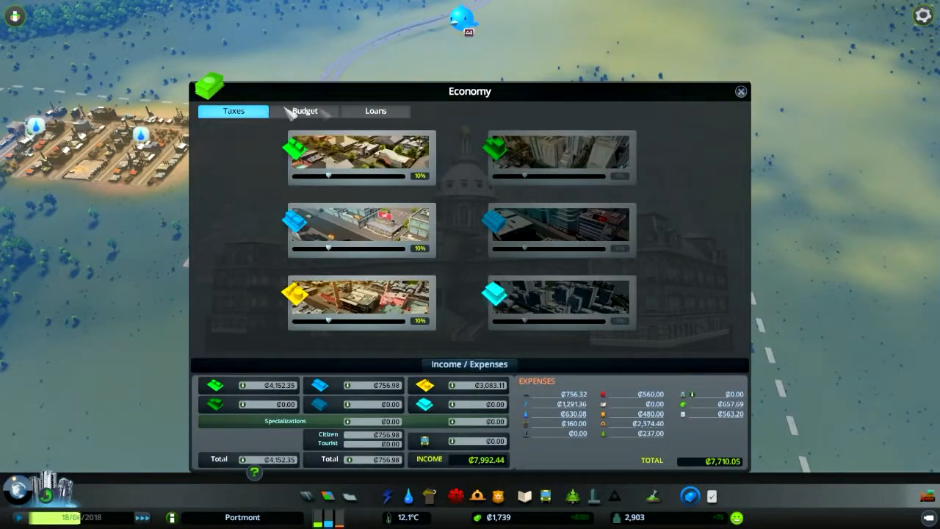
pyautogui.click(741, 91)
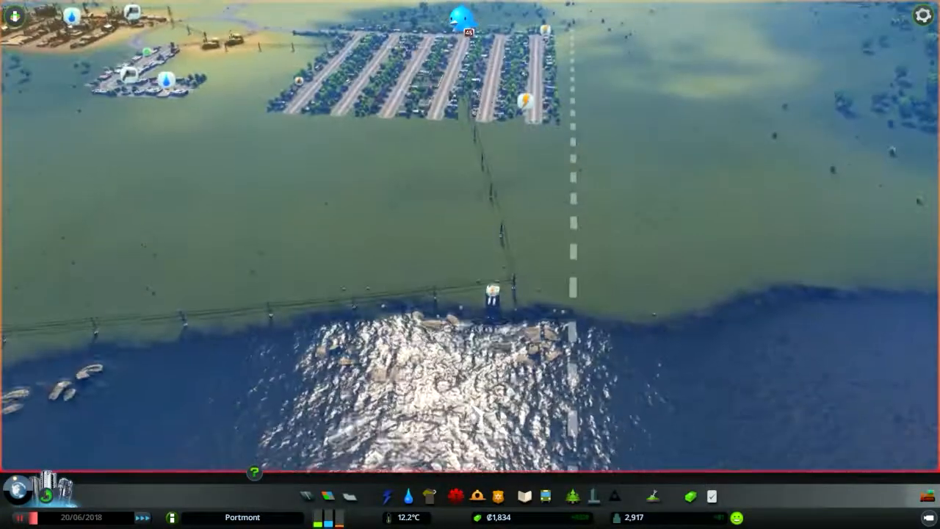
pyautogui.click(388, 496)
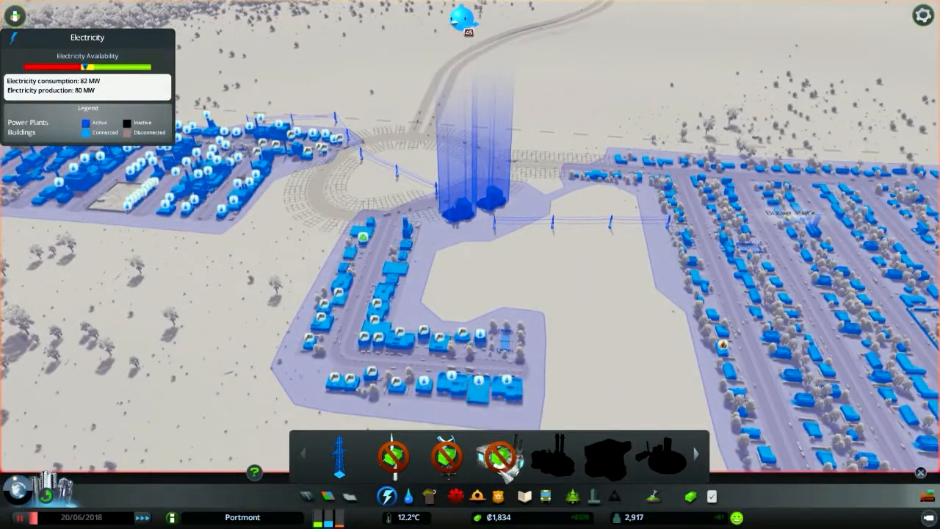
pyautogui.click(694, 497)
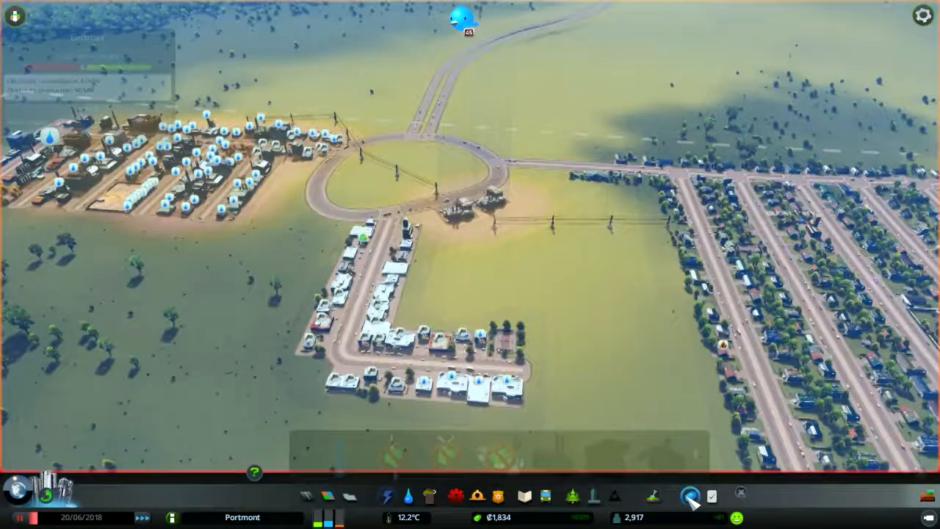
# Step: Check the available loan offers in Economy and close the window again
pyautogui.click(691, 497)
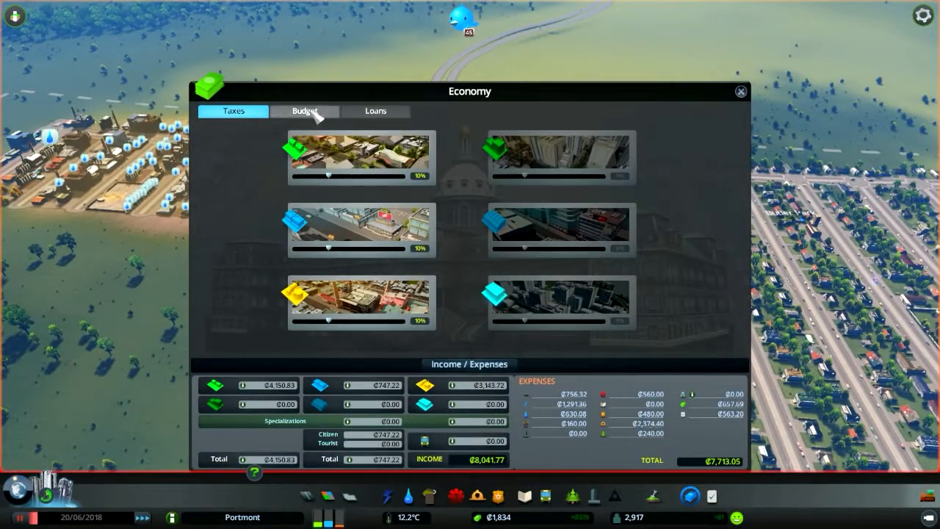
pyautogui.click(375, 112)
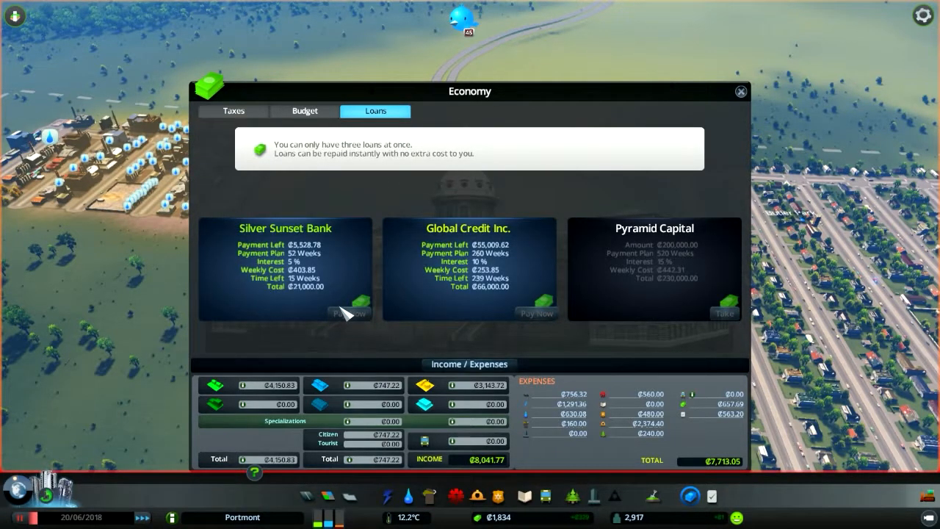
pyautogui.moveTo(477, 276)
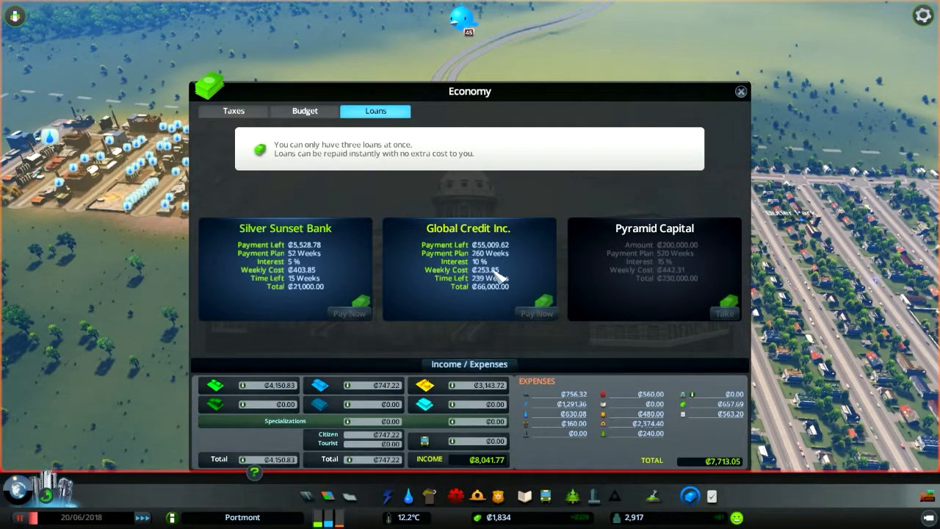
pyautogui.click(741, 91)
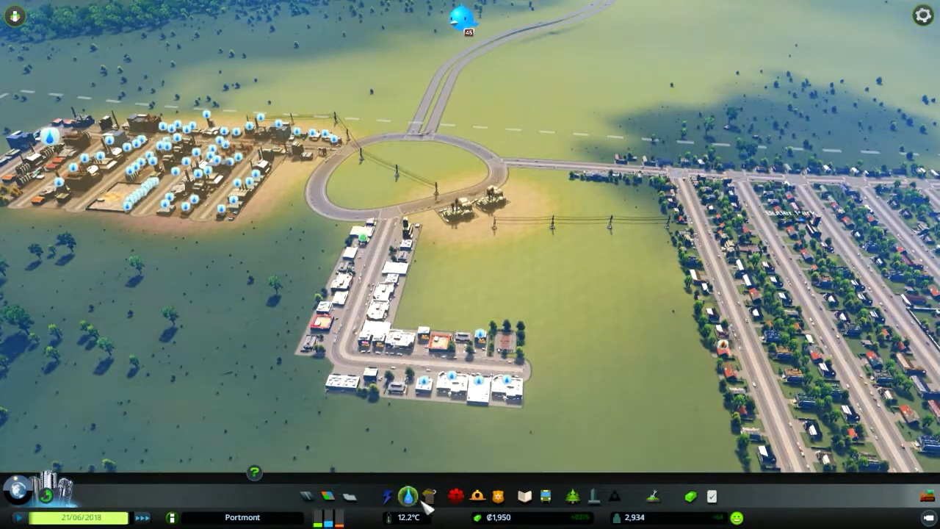
# Step: Raise the Electricity and Water budget sliders above 100% in the service budgets, then close Economy
pyautogui.click(409, 497)
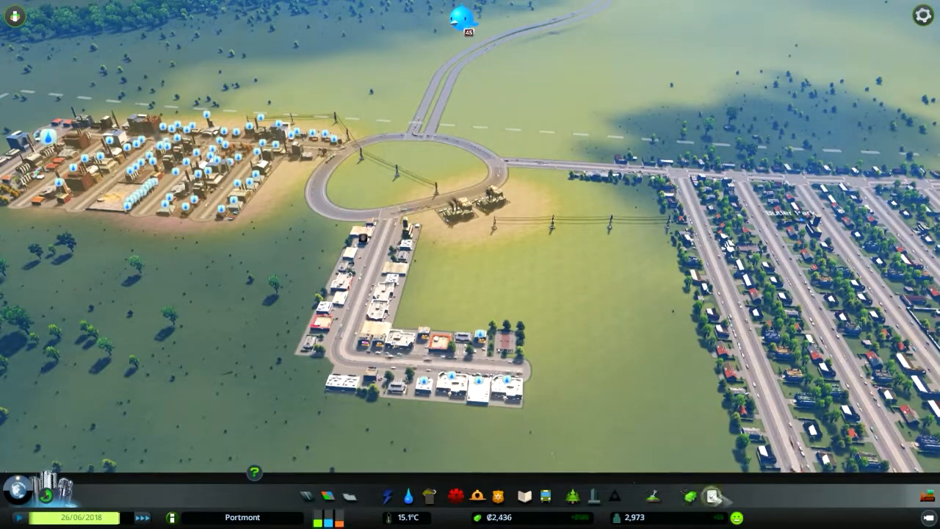
pyautogui.click(688, 494)
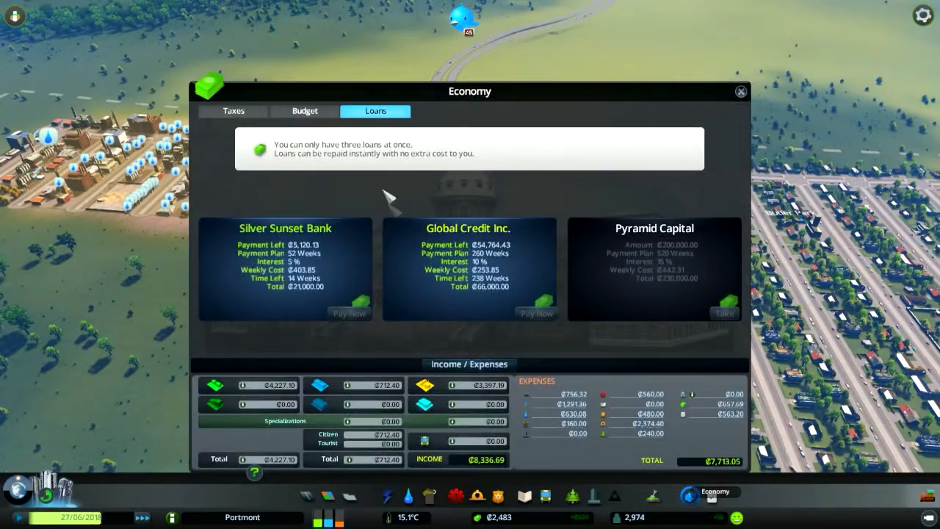
pyautogui.click(304, 112)
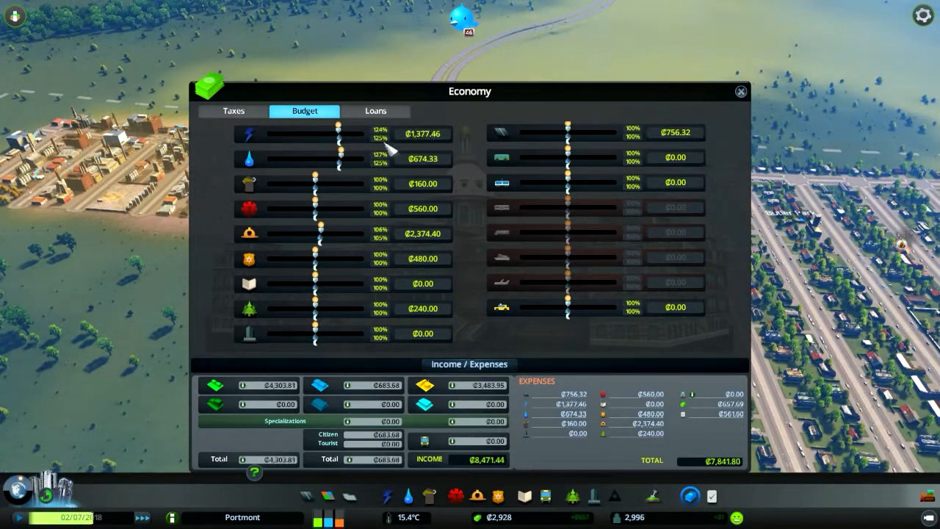
pyautogui.click(741, 91)
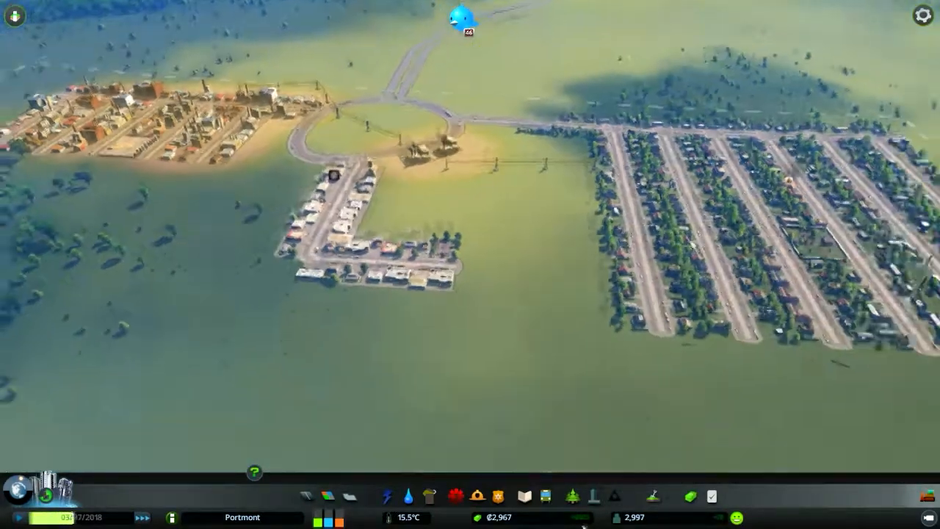